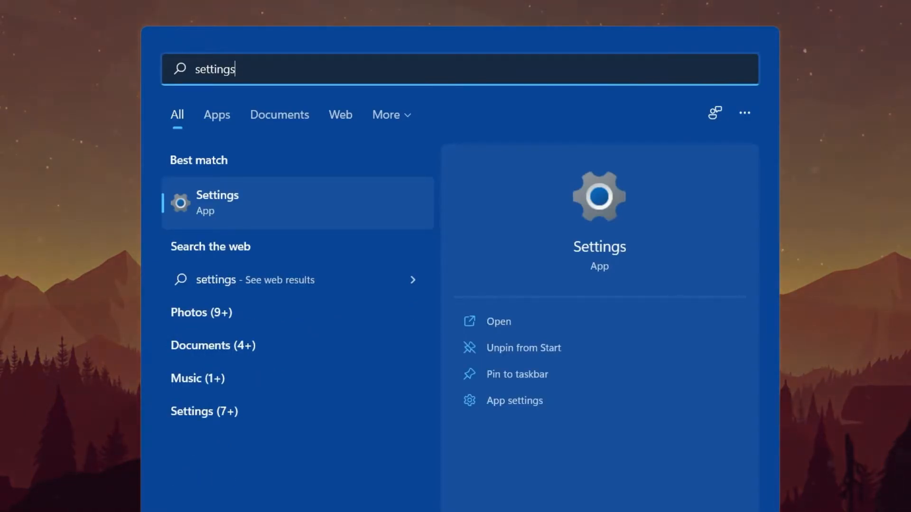
Step: Go to the Settings app's own App settings page from its Start search result
{"action": "right_click", "coordinate": [217, 203]}
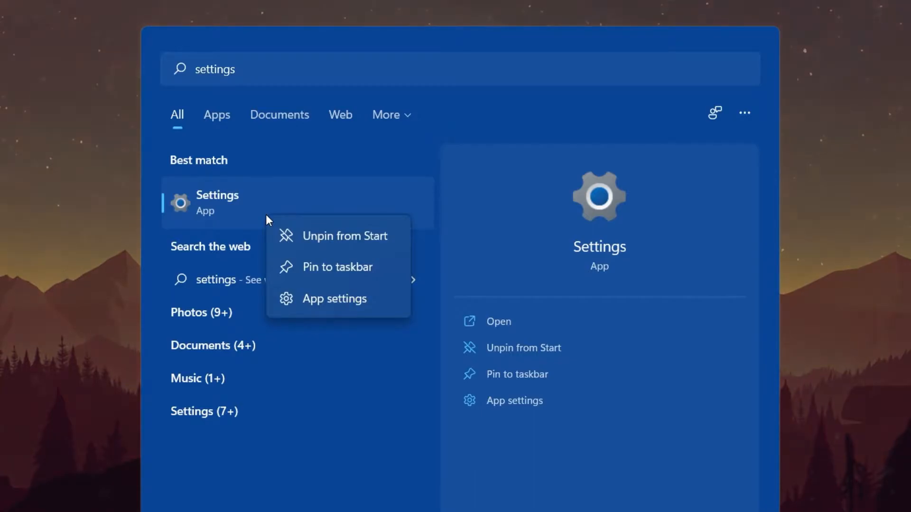
{"action": "left_click", "coordinate": [334, 299]}
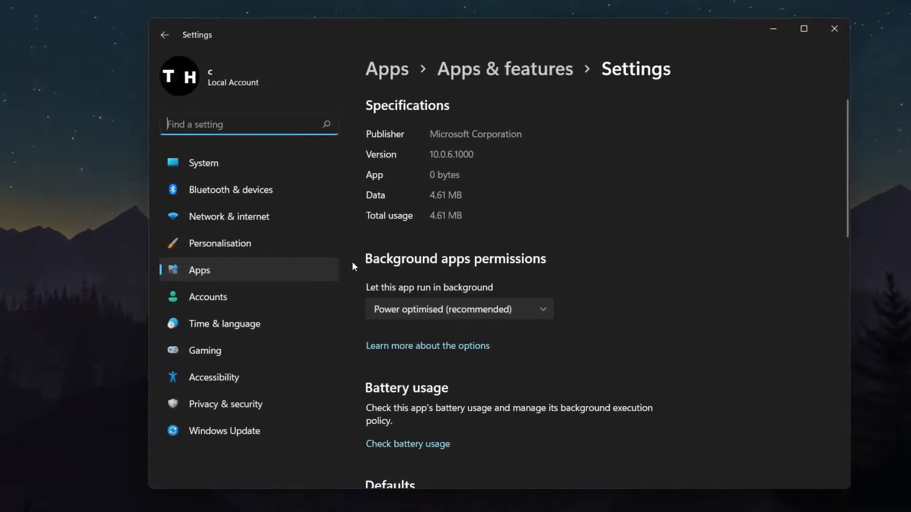
Step: Reset the Settings app and its data from the Reset section
{"action": "scroll", "scroll_direction": "down", "scroll_amount": 3}
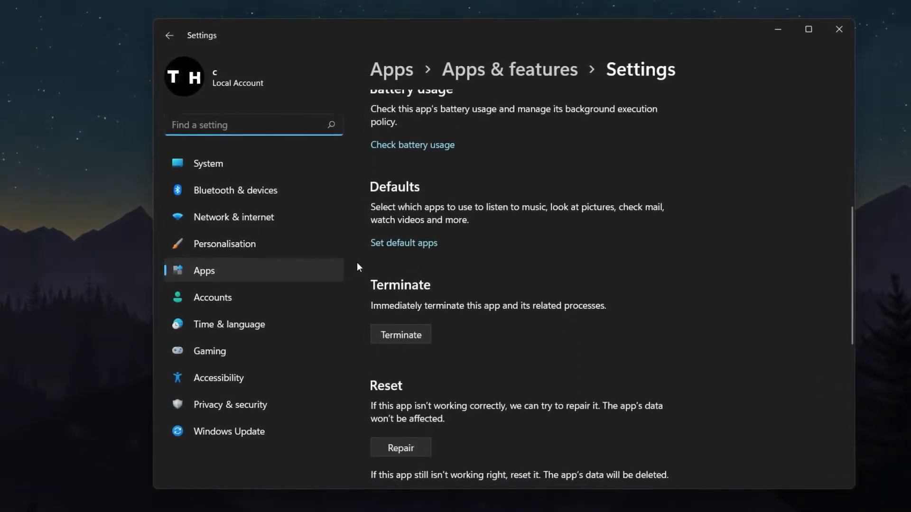
{"action": "scroll", "scroll_direction": "down", "scroll_amount": 3}
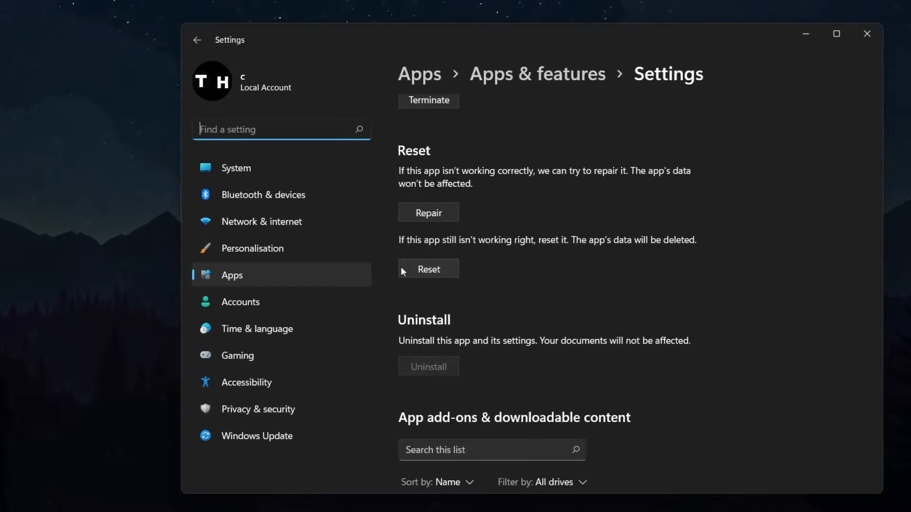
{"action": "left_click", "coordinate": [867, 33]}
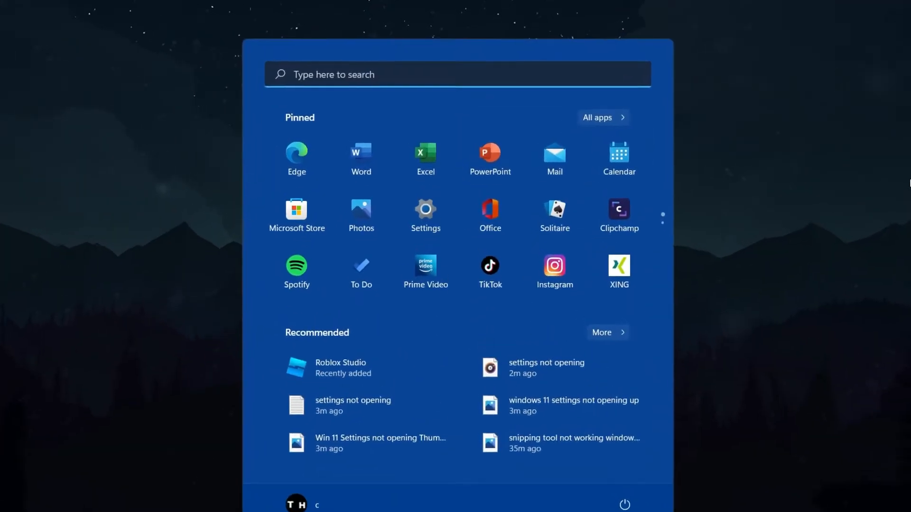
Step: Launch Task Manager from a Start search for 'task manager'
{"action": "type", "text": "task manager"}
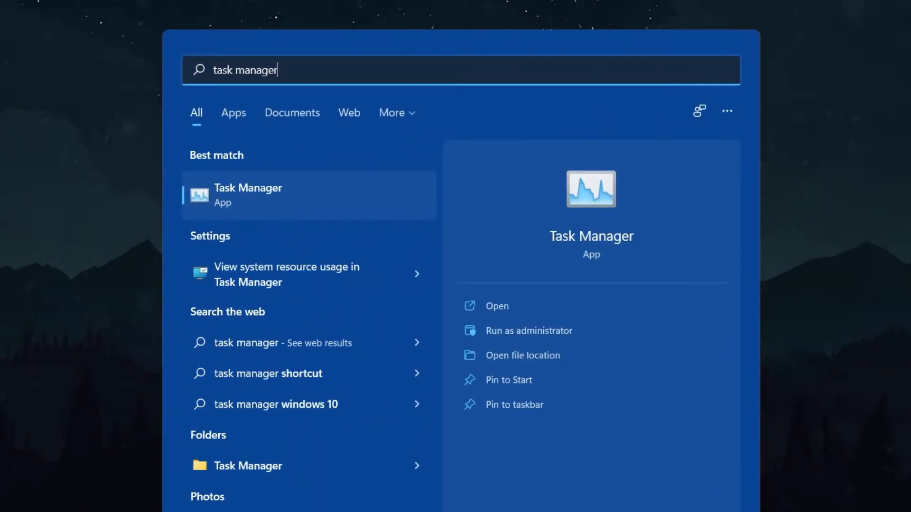
{"action": "left_click", "coordinate": [248, 195]}
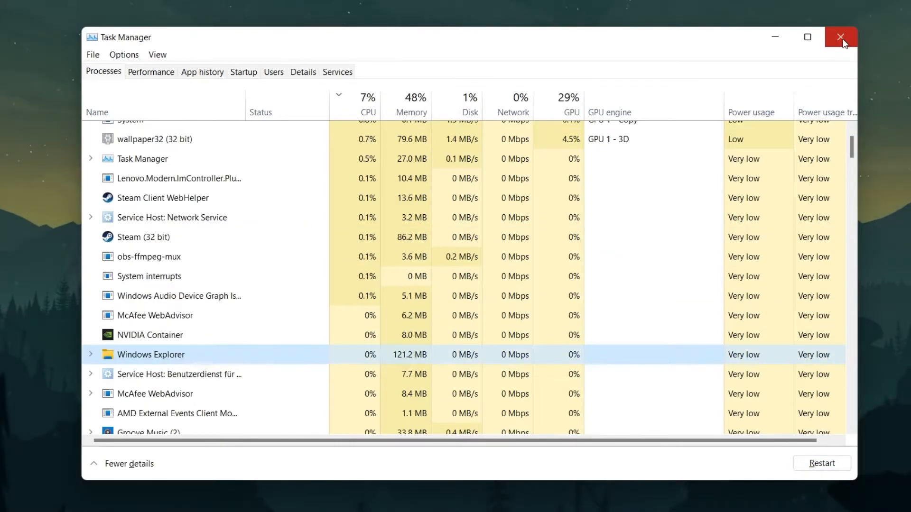
Step: Close Task Manager and launch System Configuration from the Start search
{"action": "left_click", "coordinate": [840, 37]}
{"action": "type", "text": "system configuration"}
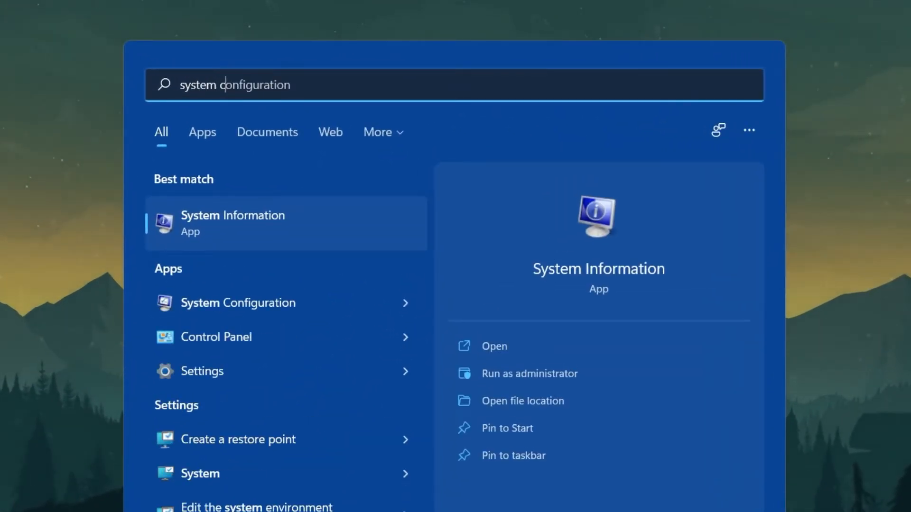
{"action": "left_click", "coordinate": [237, 302]}
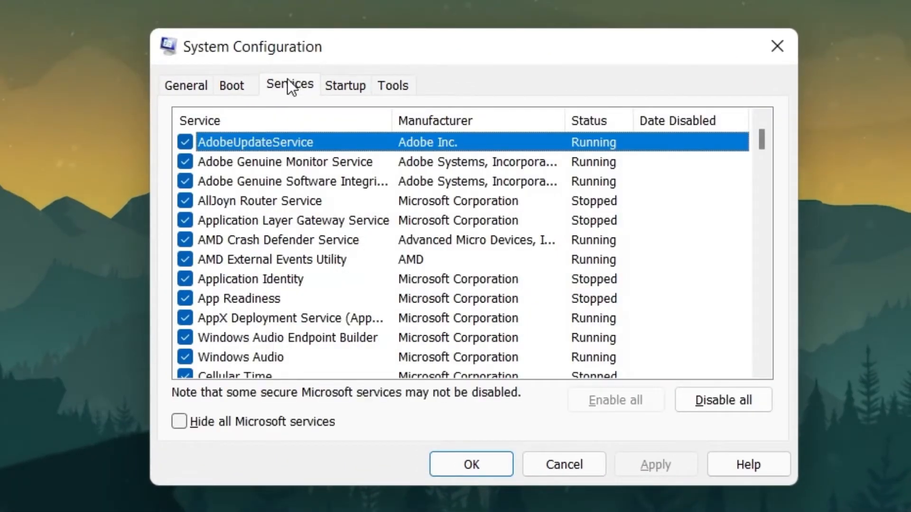
Step: Hide all Microsoft services so only third-party services (Adobe, AMD, Google) remain listed
{"action": "left_click", "coordinate": [179, 421]}
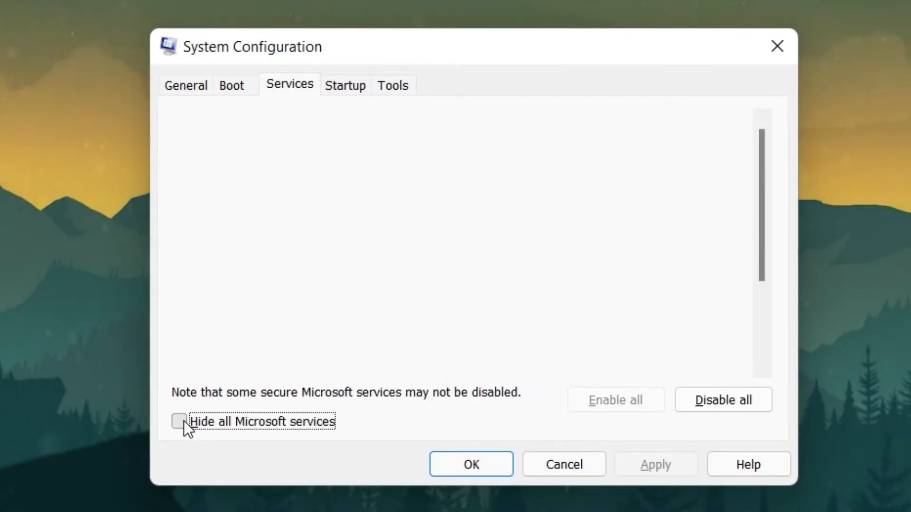
{"action": "left_click", "coordinate": [178, 422]}
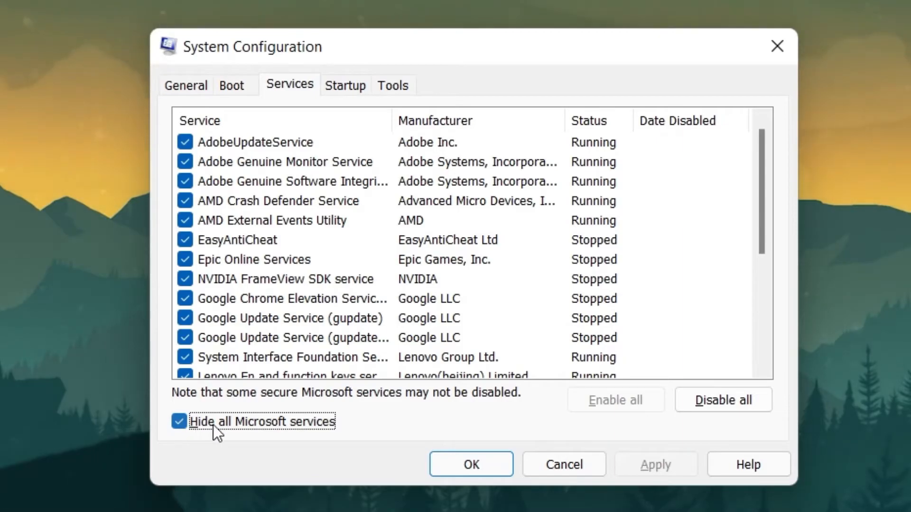